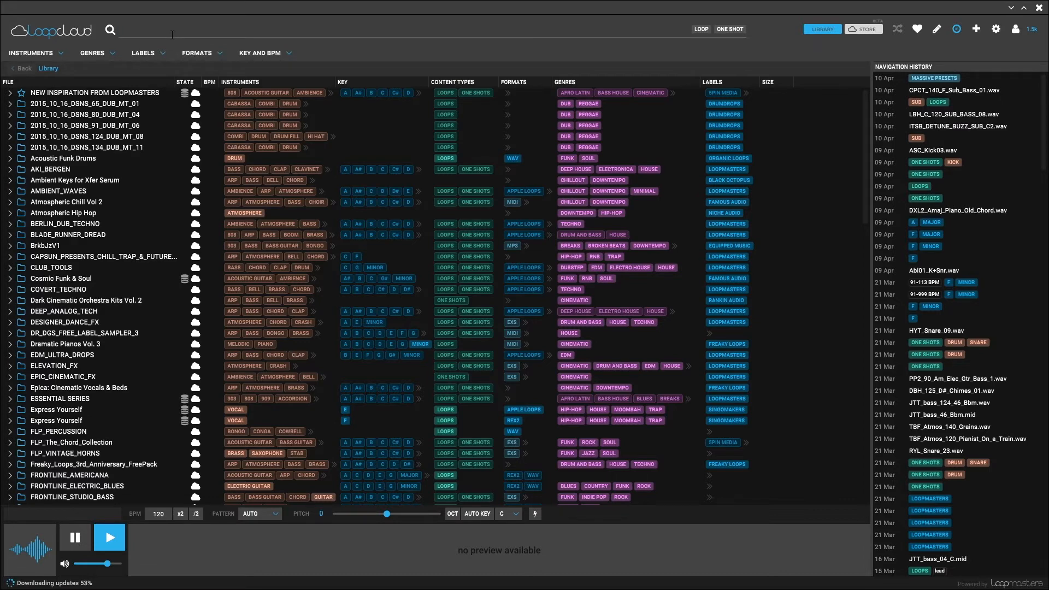
# Search the library for 'bass', listing all 9256 matching samples.
pyautogui.write('bass')
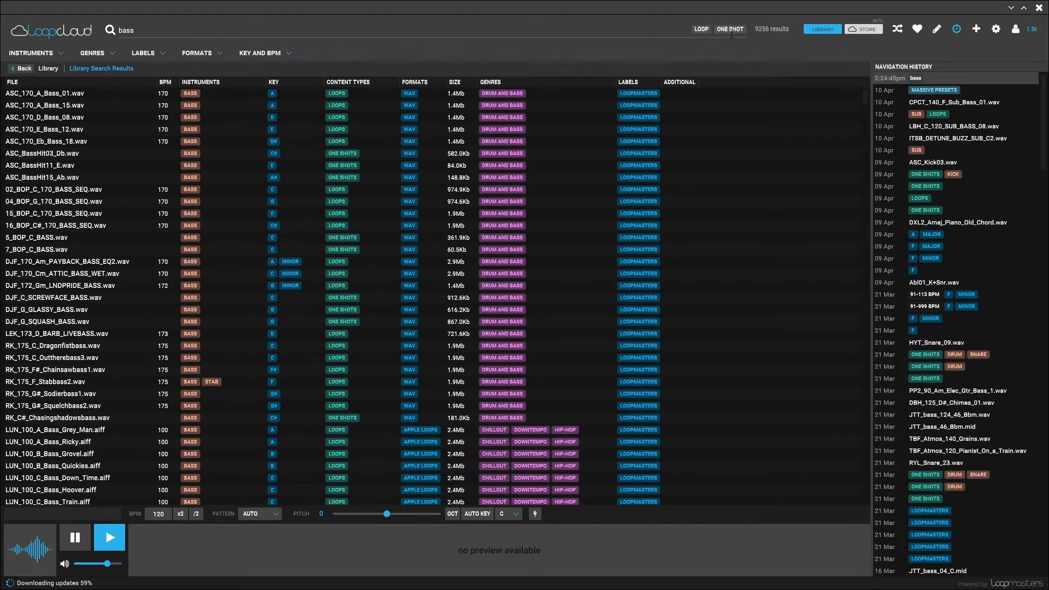
pyautogui.moveTo(701, 28)
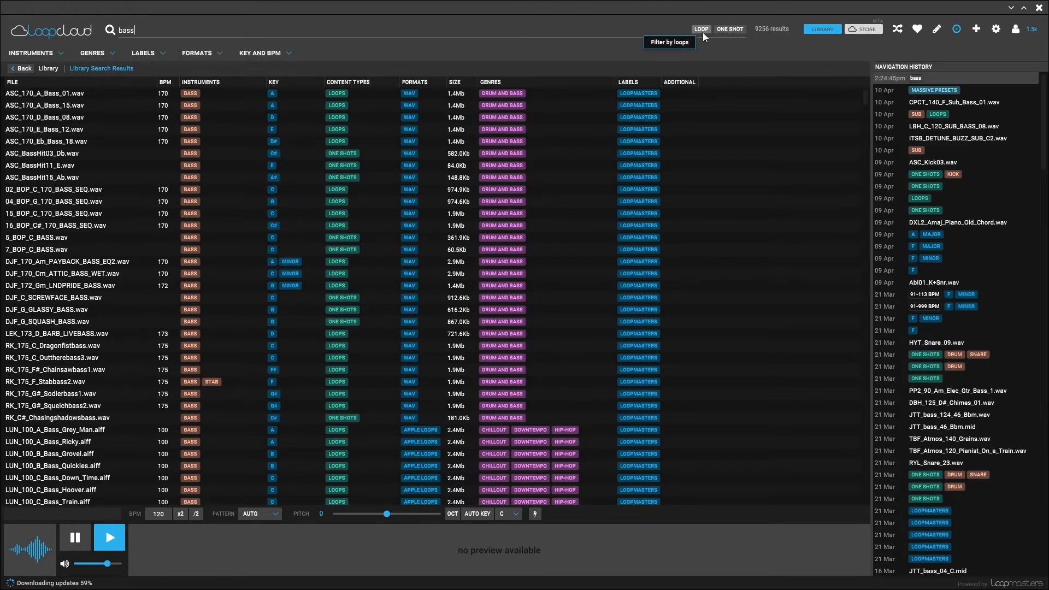
pyautogui.click(699, 28)
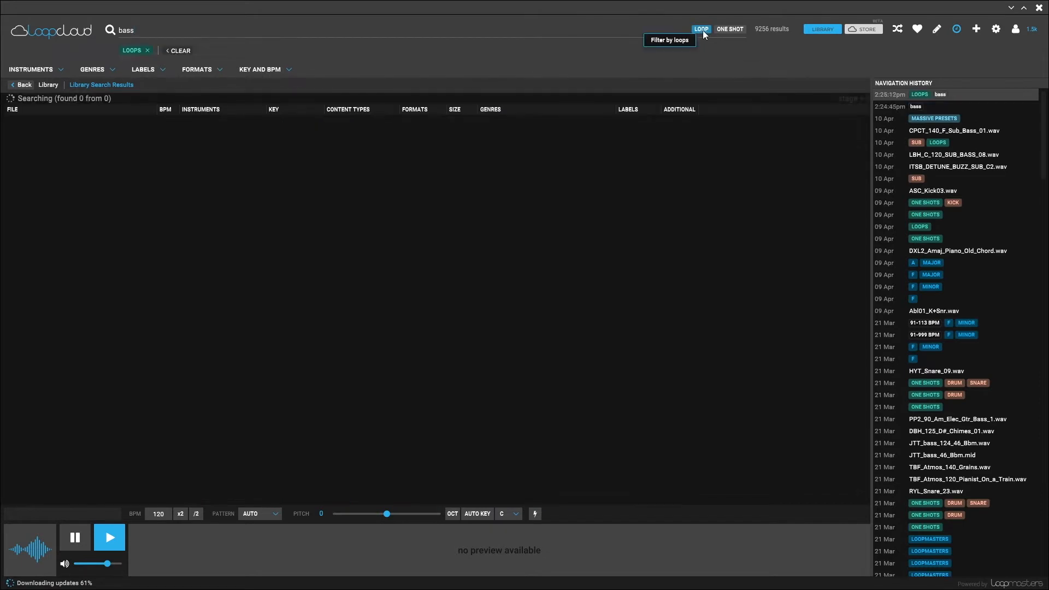
pyautogui.click(701, 29)
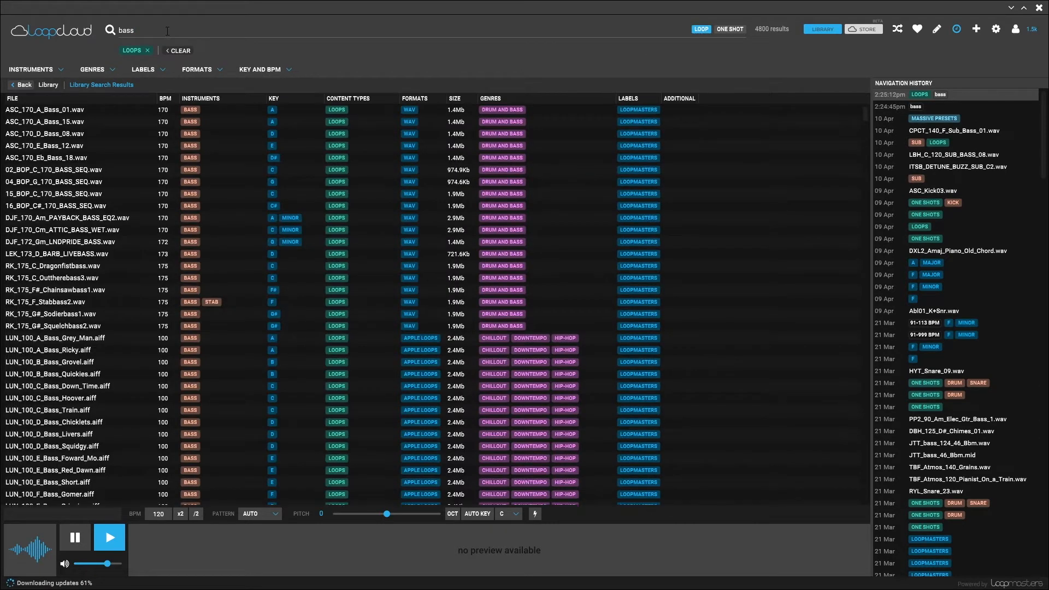
pyautogui.moveTo(730, 28)
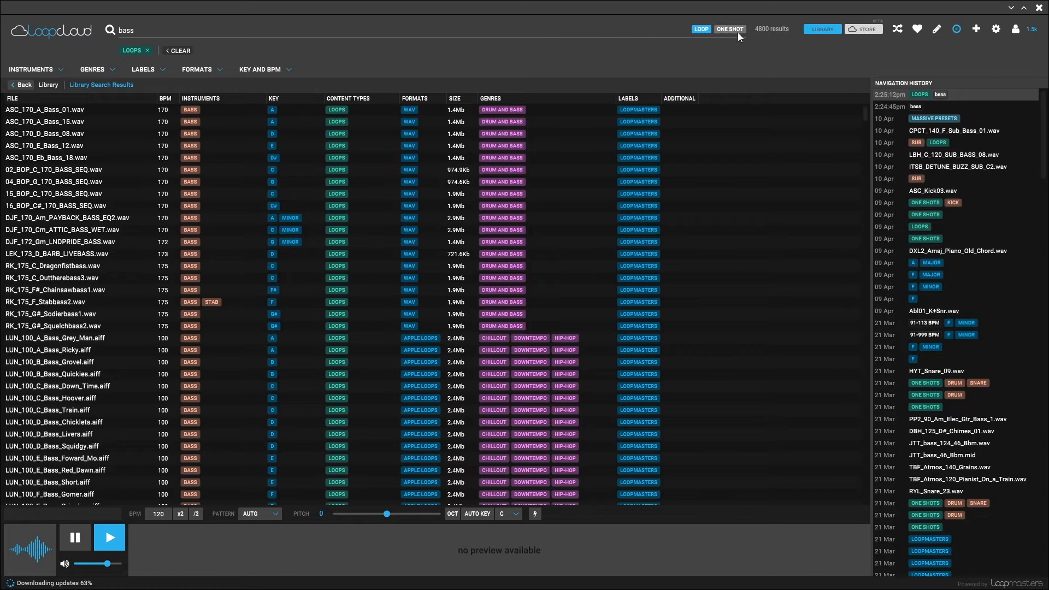
pyautogui.click(729, 29)
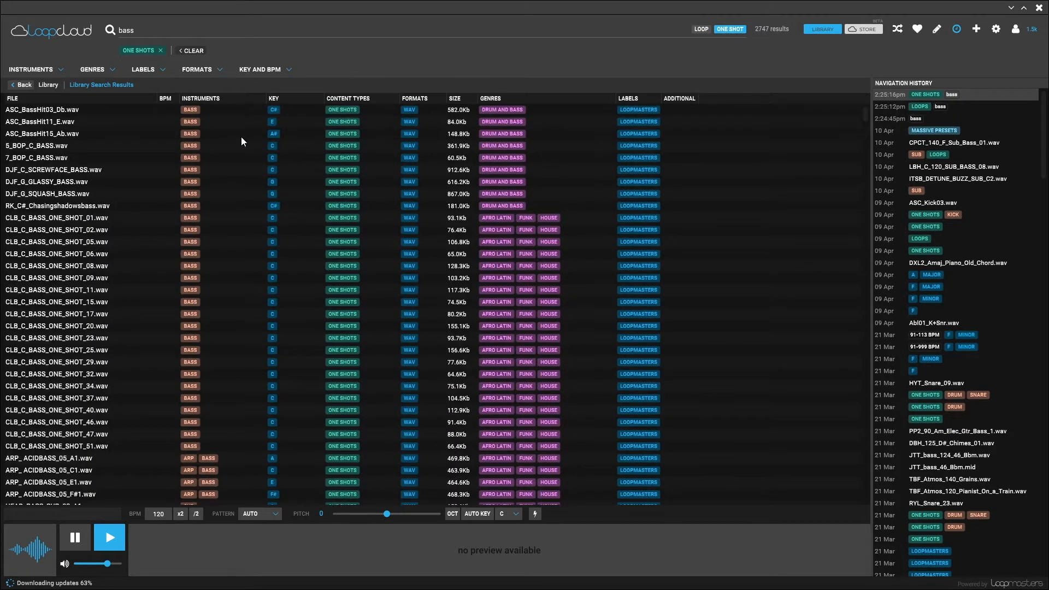
pyautogui.moveTo(604, 113)
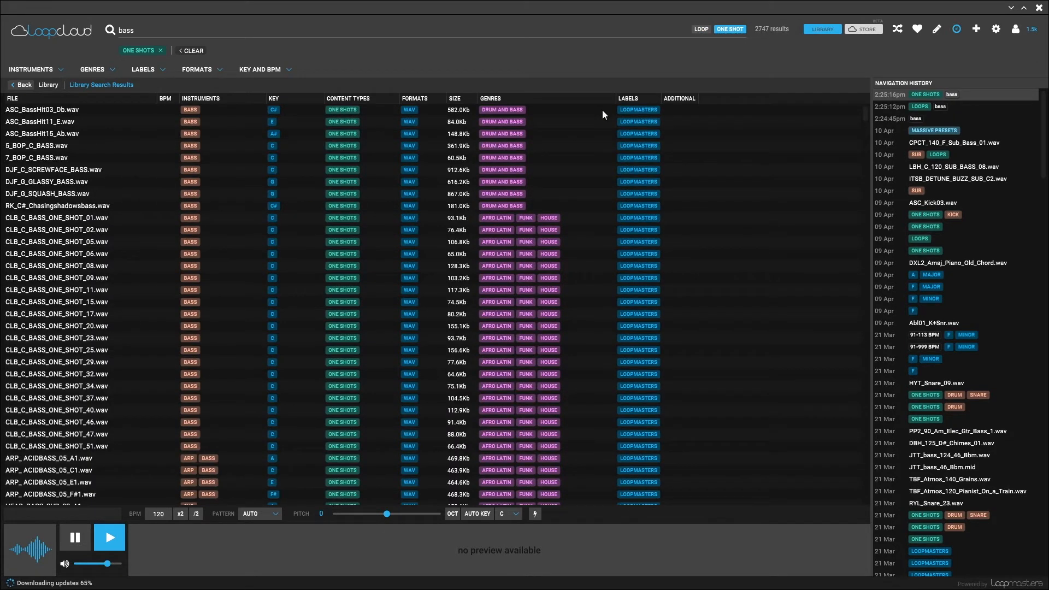
pyautogui.moveTo(730, 28)
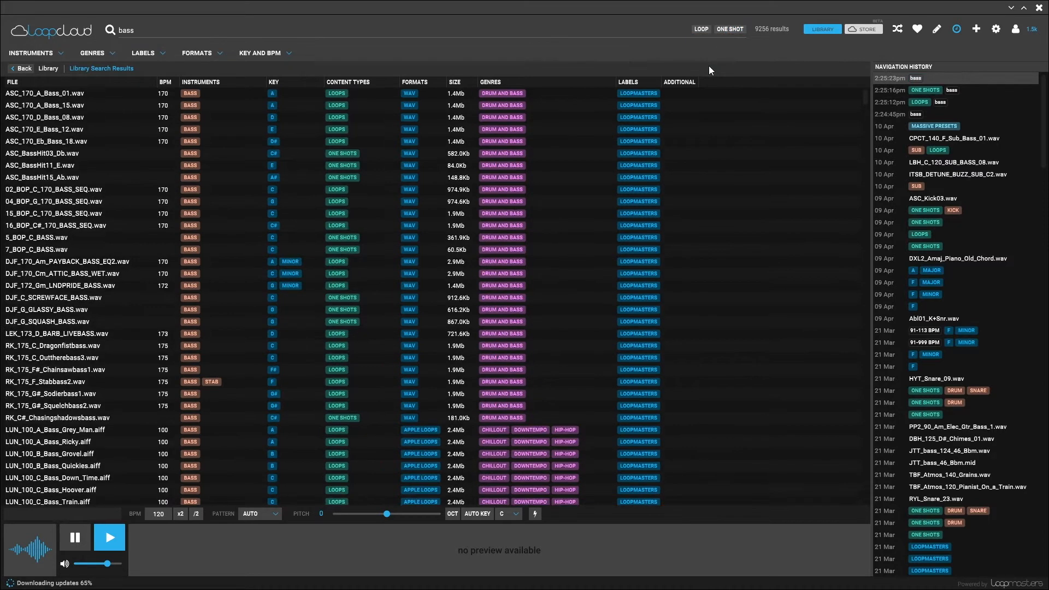
pyautogui.moveTo(671, 56)
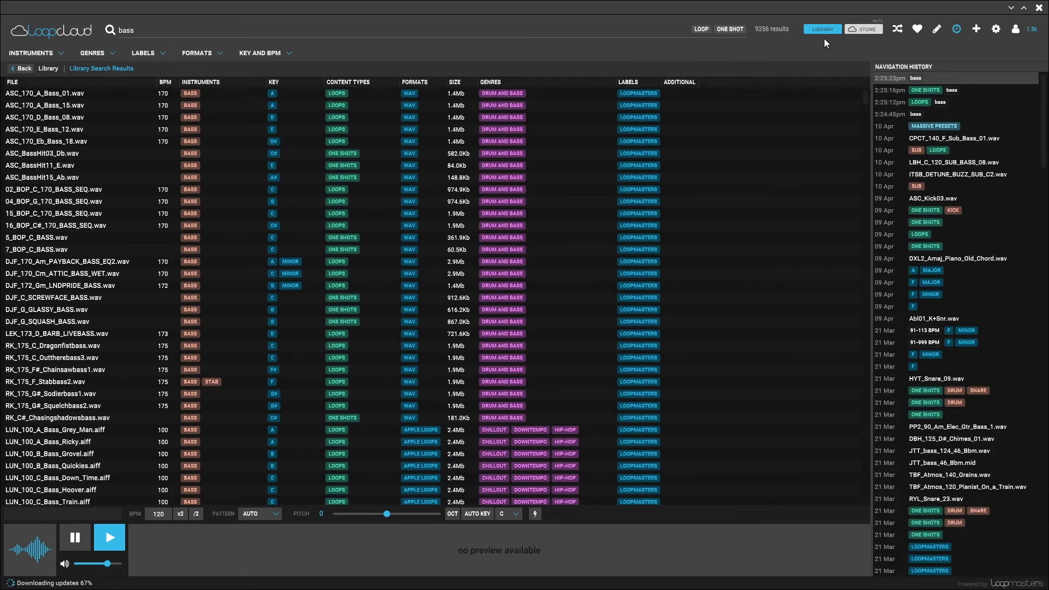
pyautogui.moveTo(833, 59)
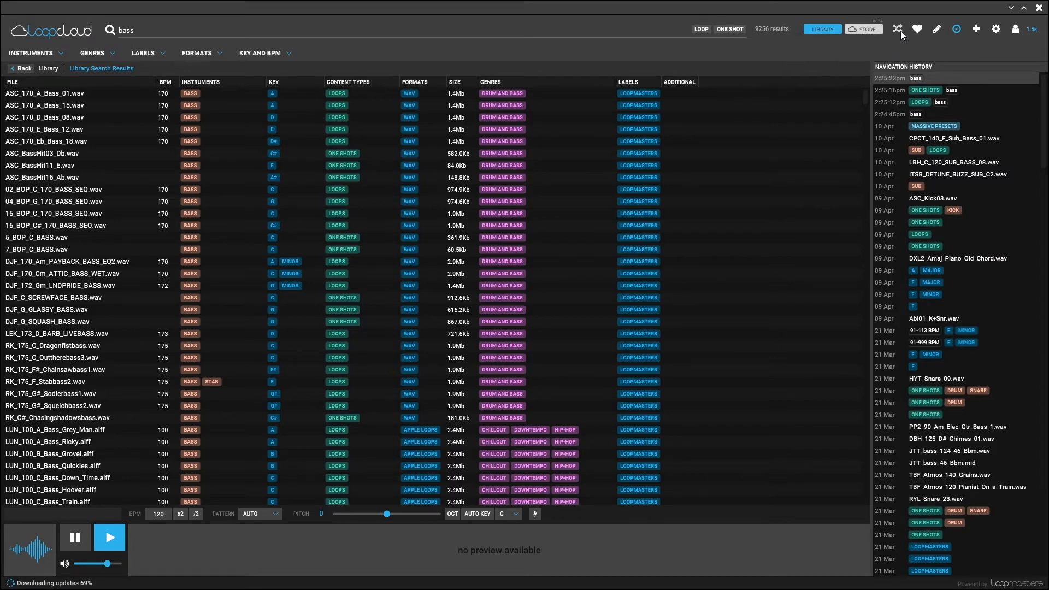
pyautogui.moveTo(900, 28)
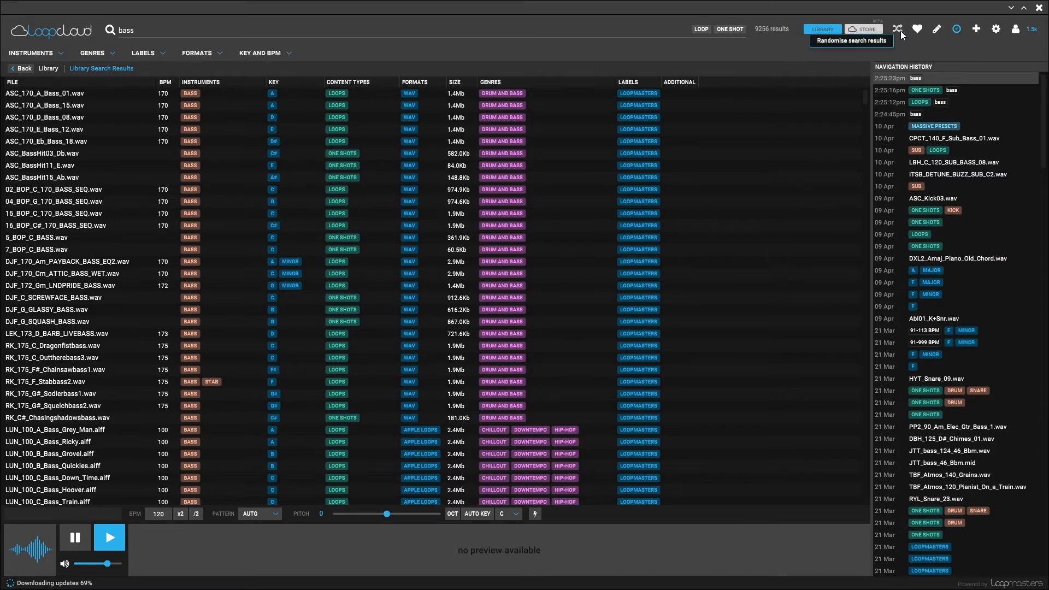
pyautogui.click(899, 29)
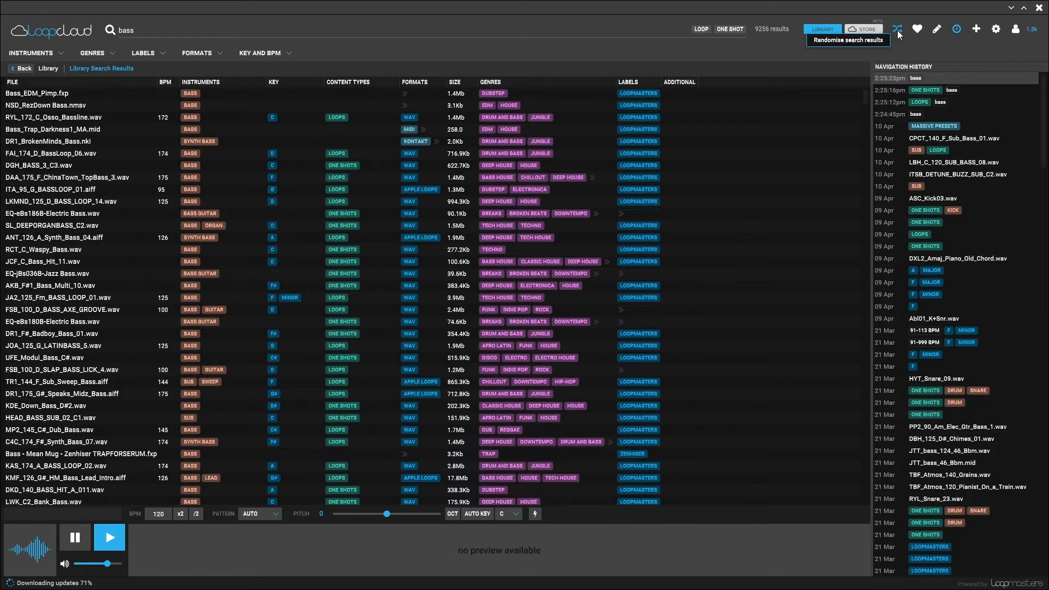
pyautogui.moveTo(603, 181)
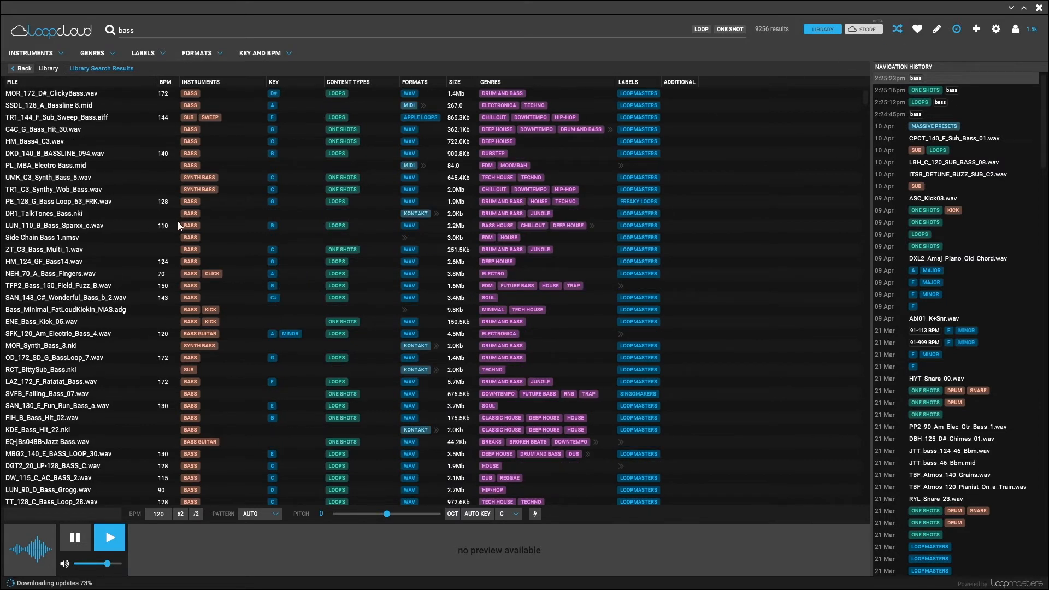
pyautogui.moveTo(439, 241)
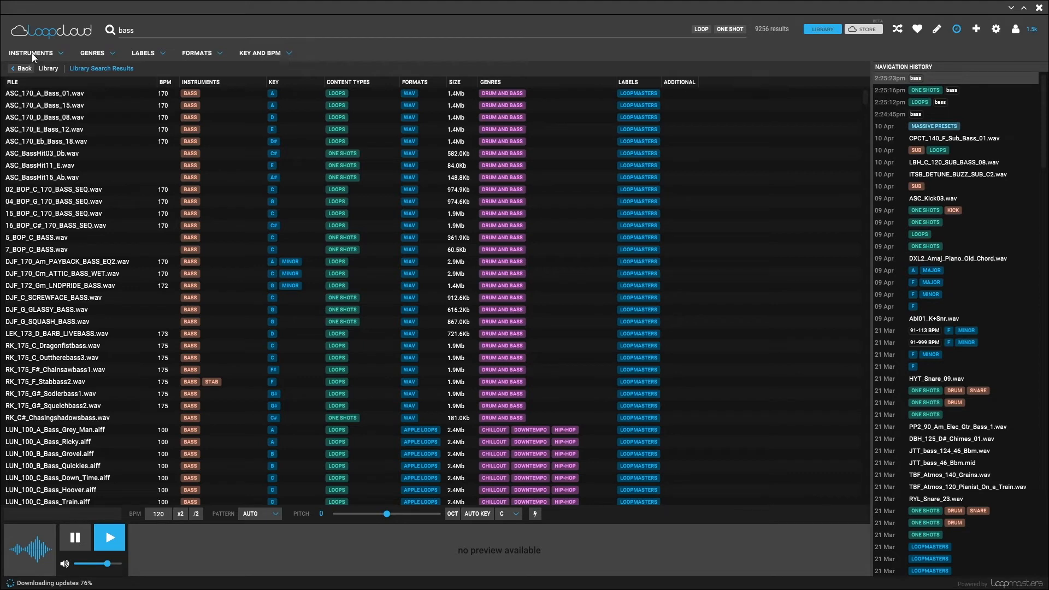
# Browse the Instruments, Genres, Labels and Formats filters, ending on Key and BPM.
pyautogui.click(31, 52)
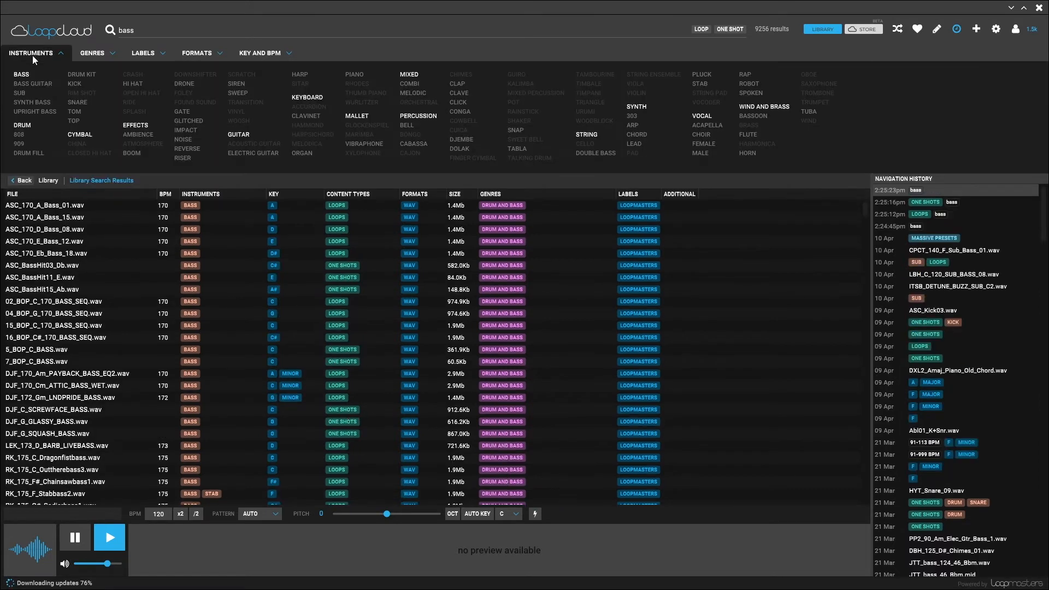
pyautogui.moveTo(151, 162)
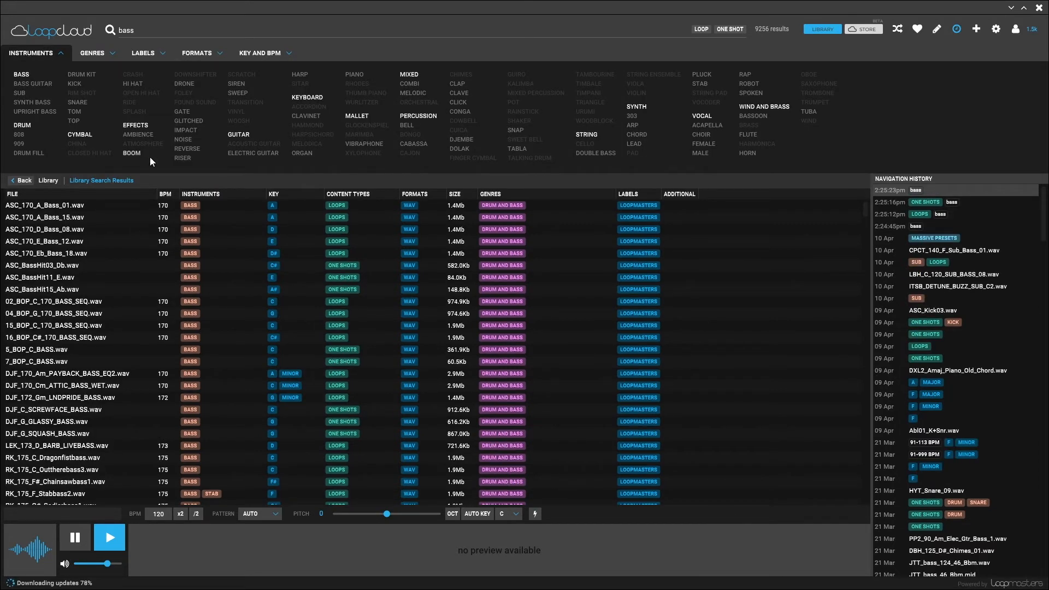
pyautogui.moveTo(85, 58)
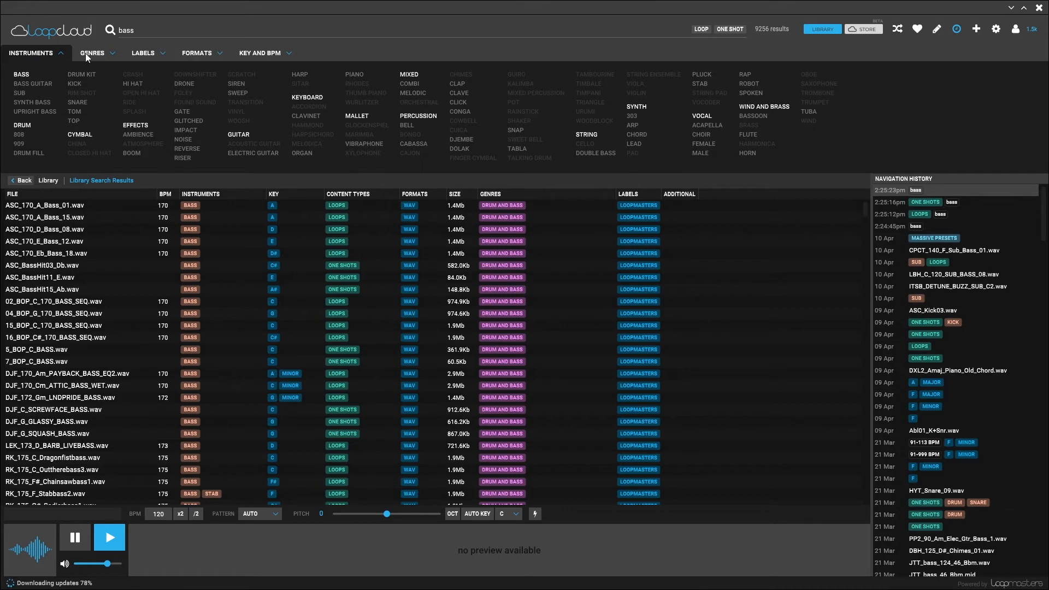
pyautogui.click(92, 53)
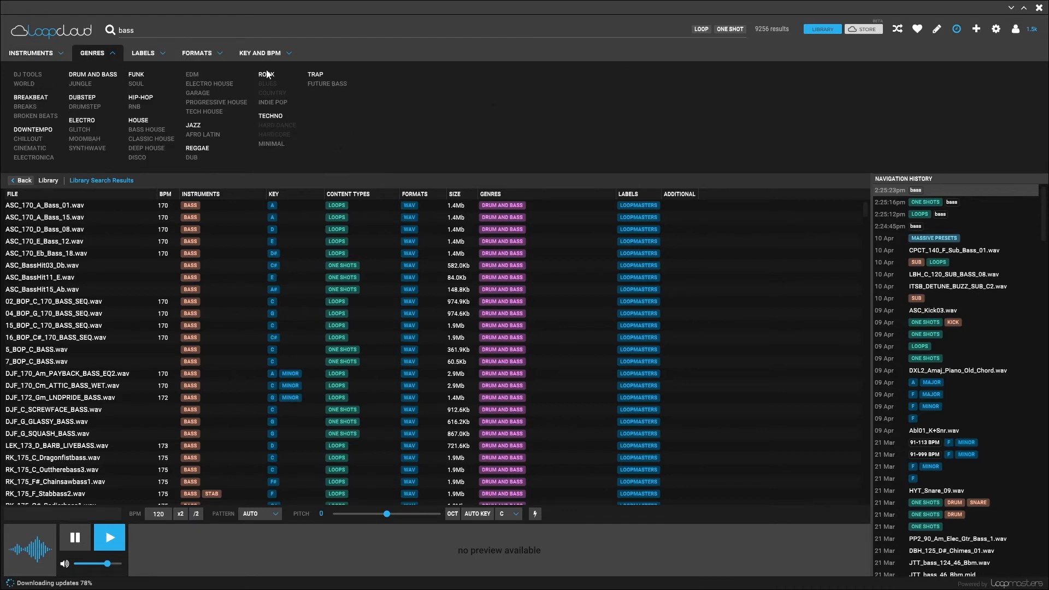
pyautogui.click(142, 52)
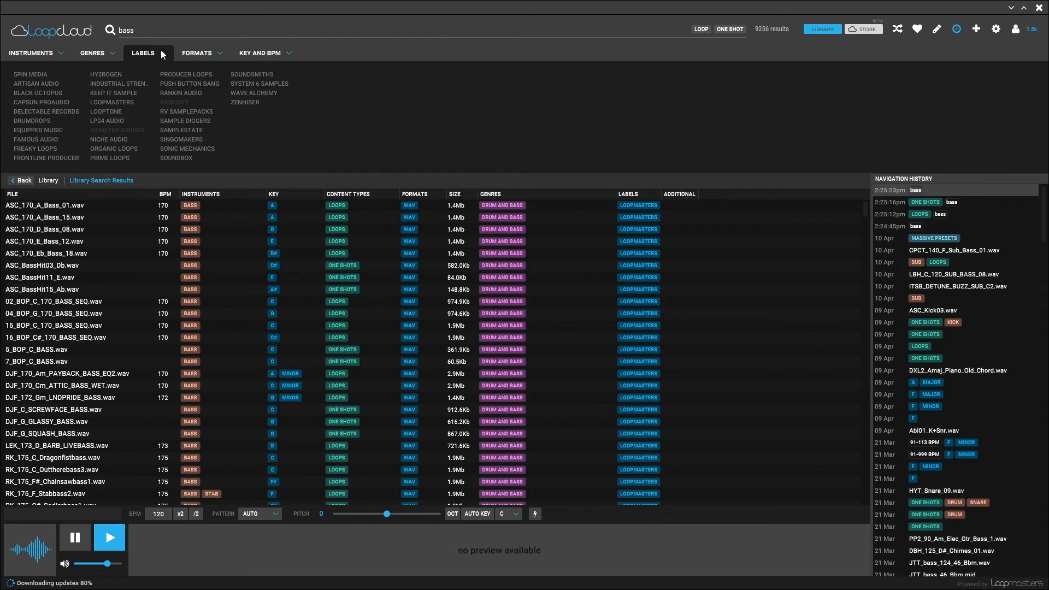
pyautogui.click(198, 53)
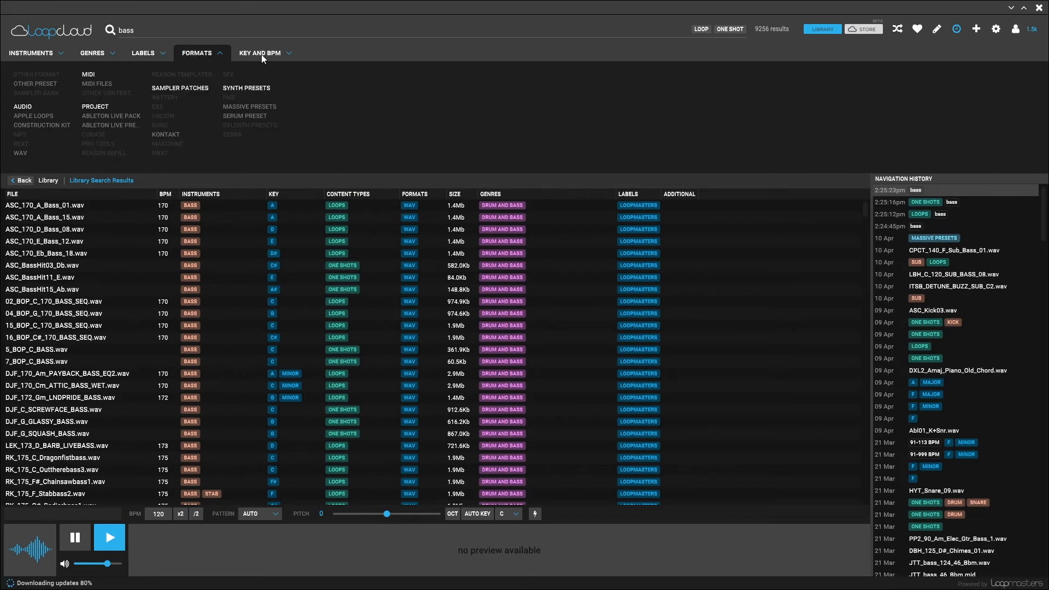
pyautogui.click(260, 53)
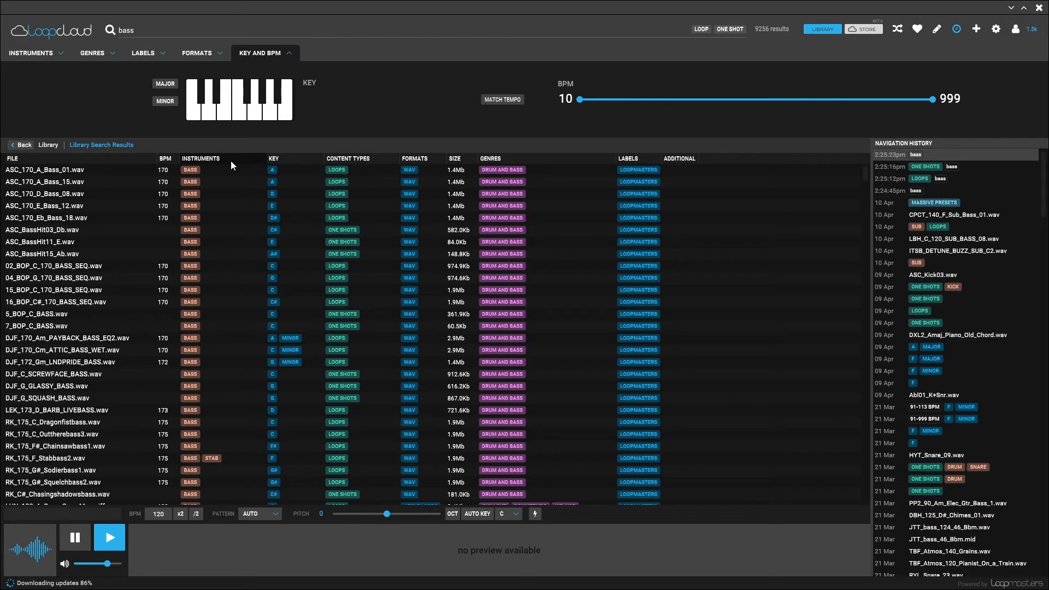
pyautogui.moveTo(283, 163)
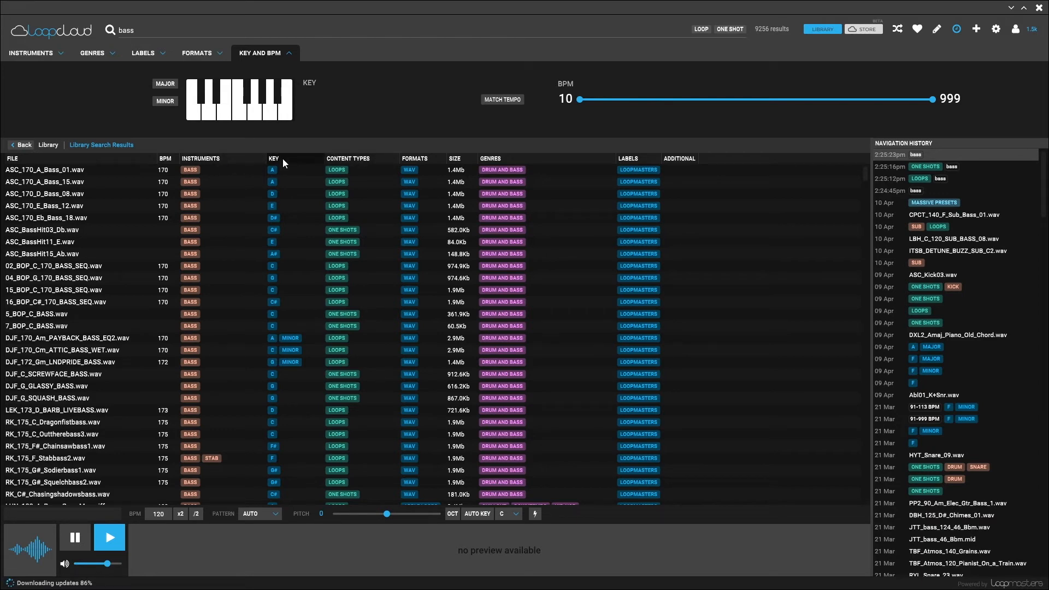
# Sort the bass results by musical key and narrow them to loops only (4800 samples).
pyautogui.click(273, 159)
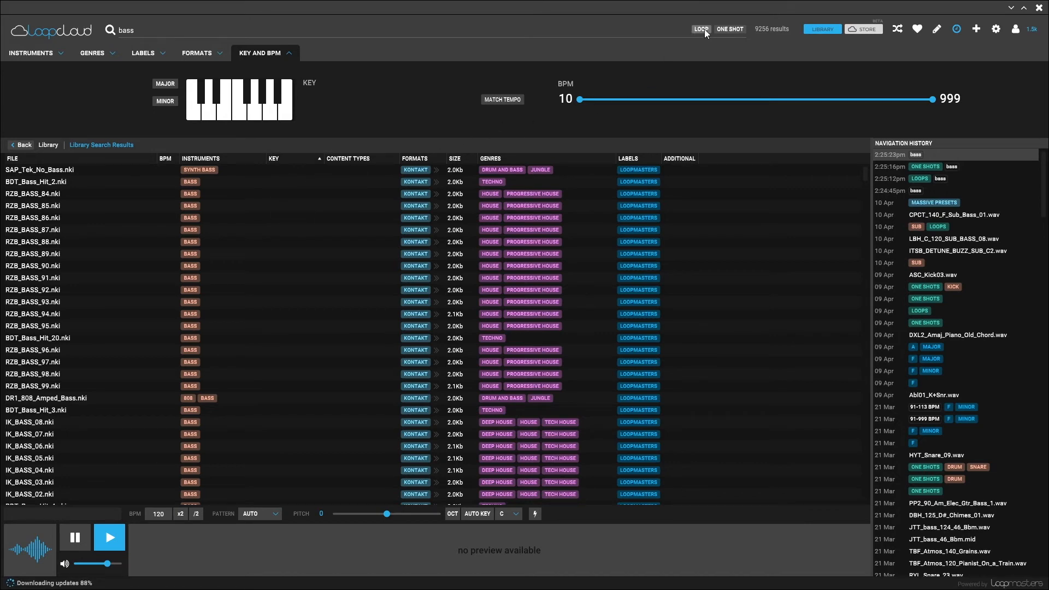
pyautogui.click(701, 28)
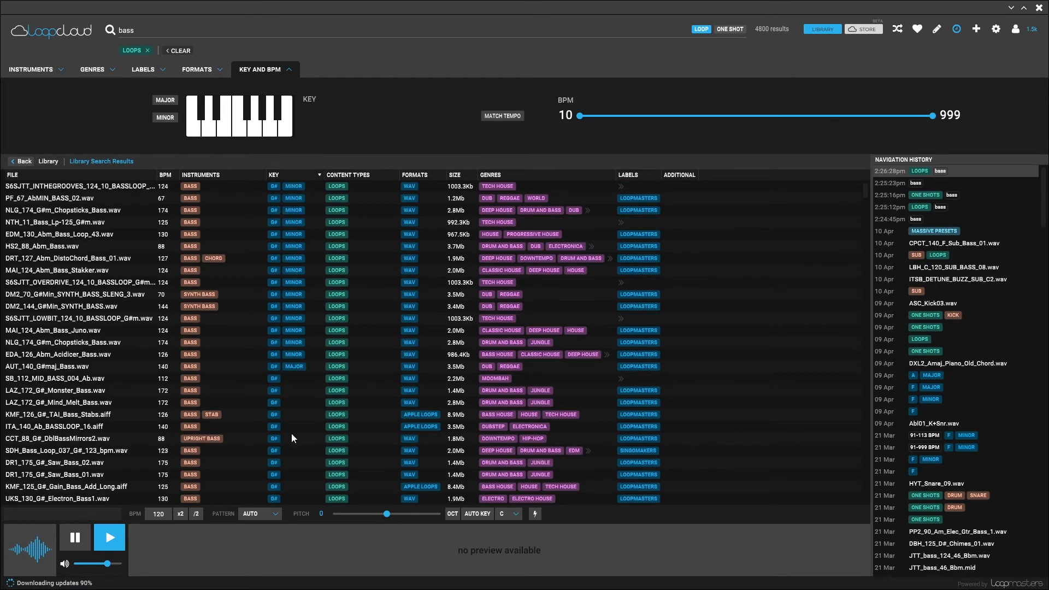
pyautogui.moveTo(547, 186)
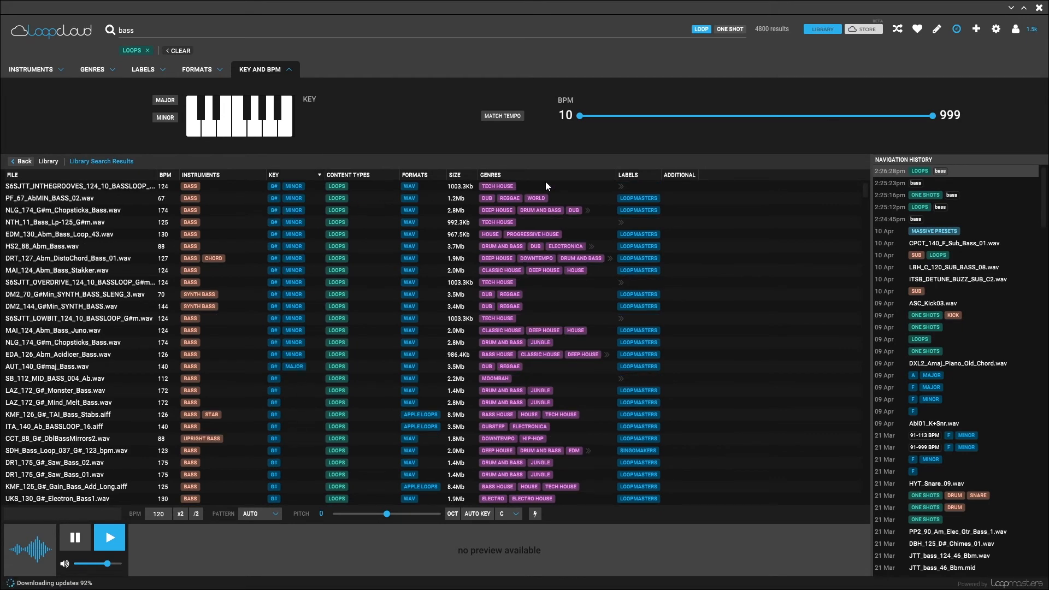
pyautogui.moveTo(609, 179)
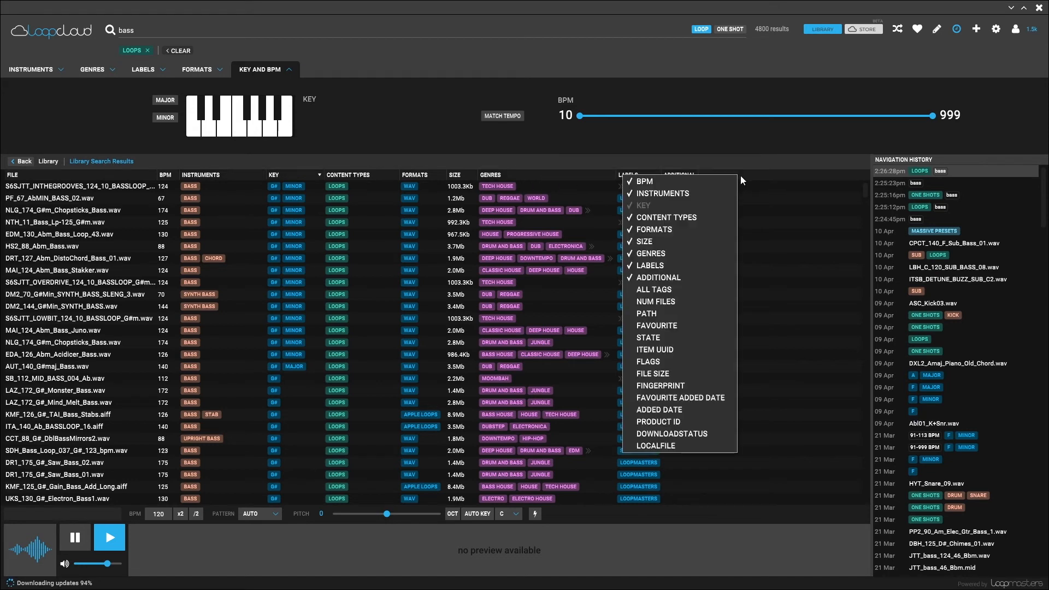
pyautogui.moveTo(672, 265)
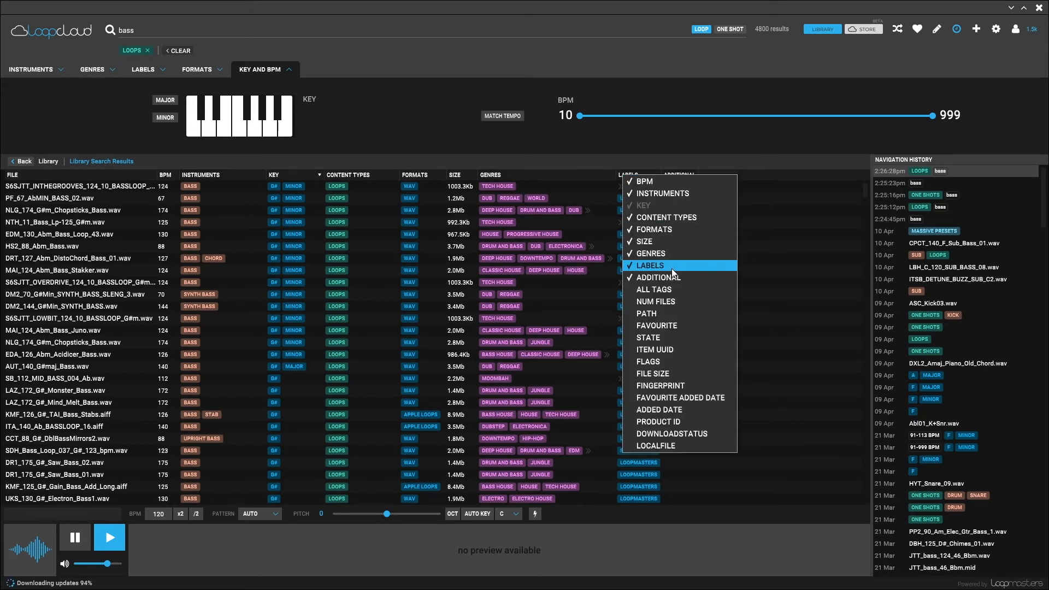
pyautogui.moveTo(680, 398)
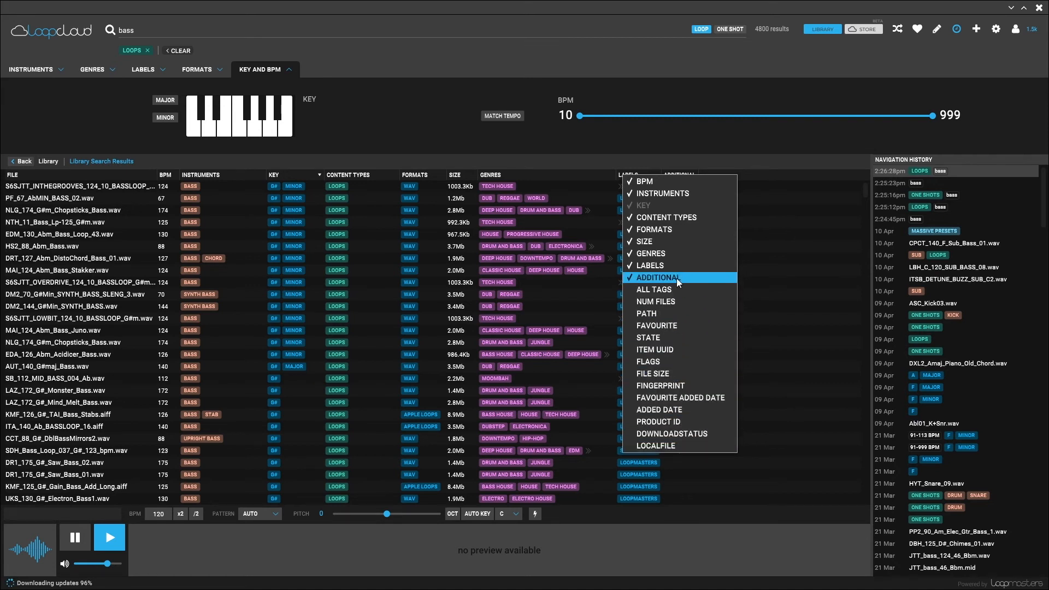
pyautogui.moveTo(667, 216)
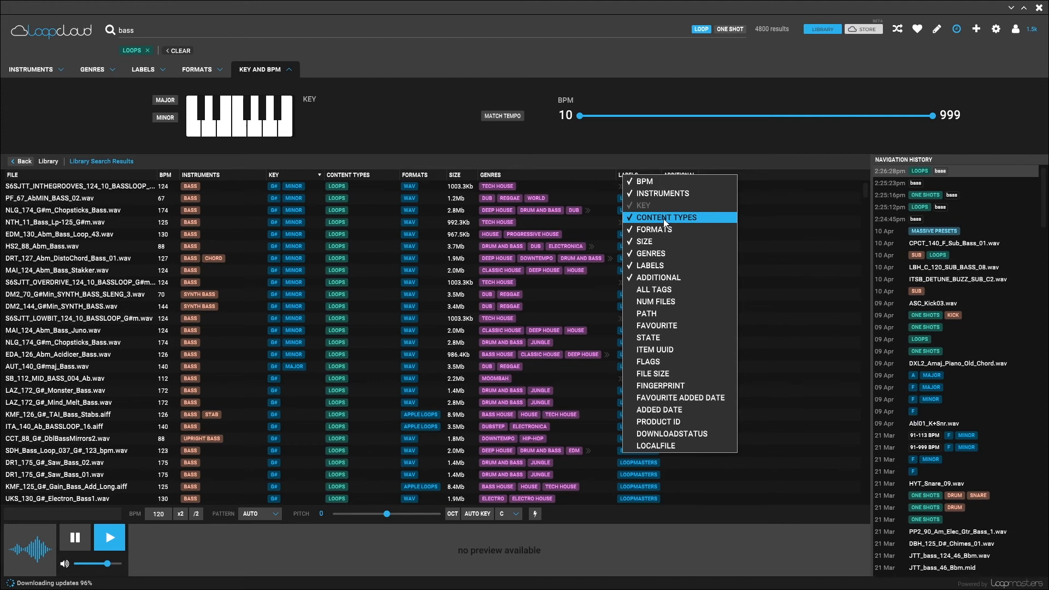
pyautogui.click(416, 165)
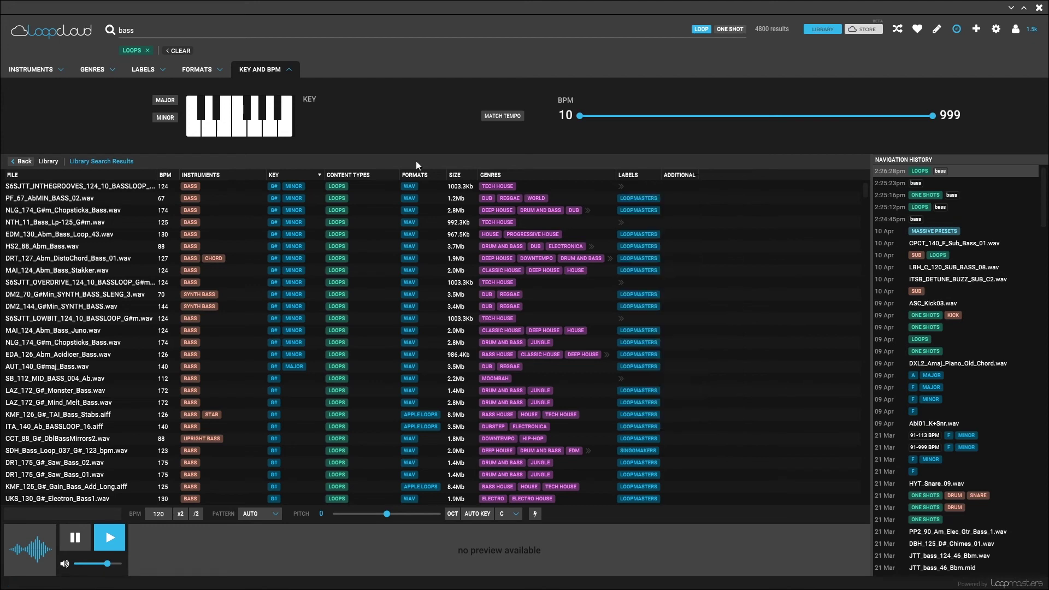